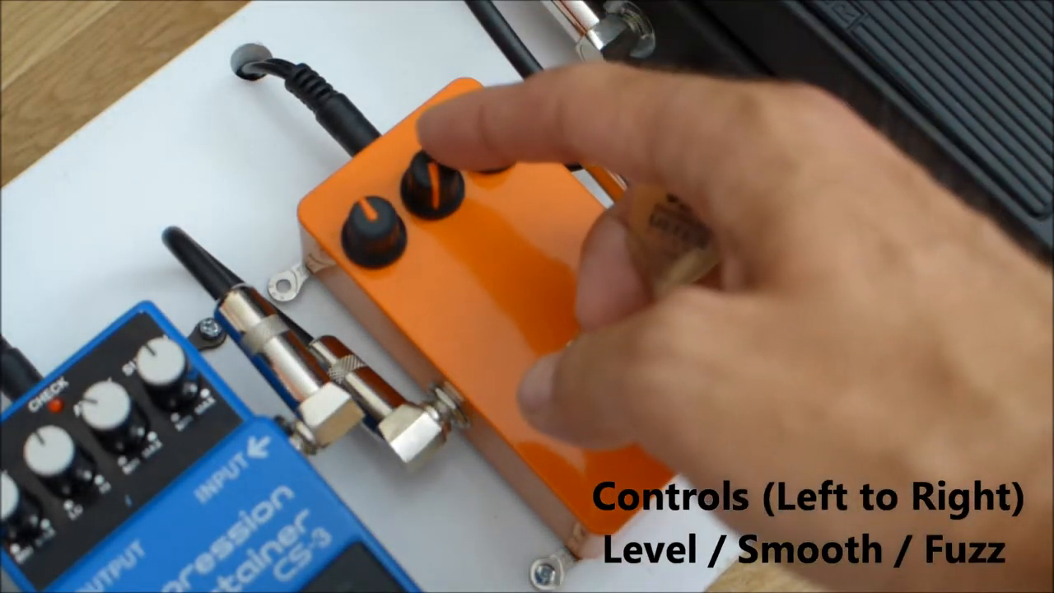
click(605, 358)
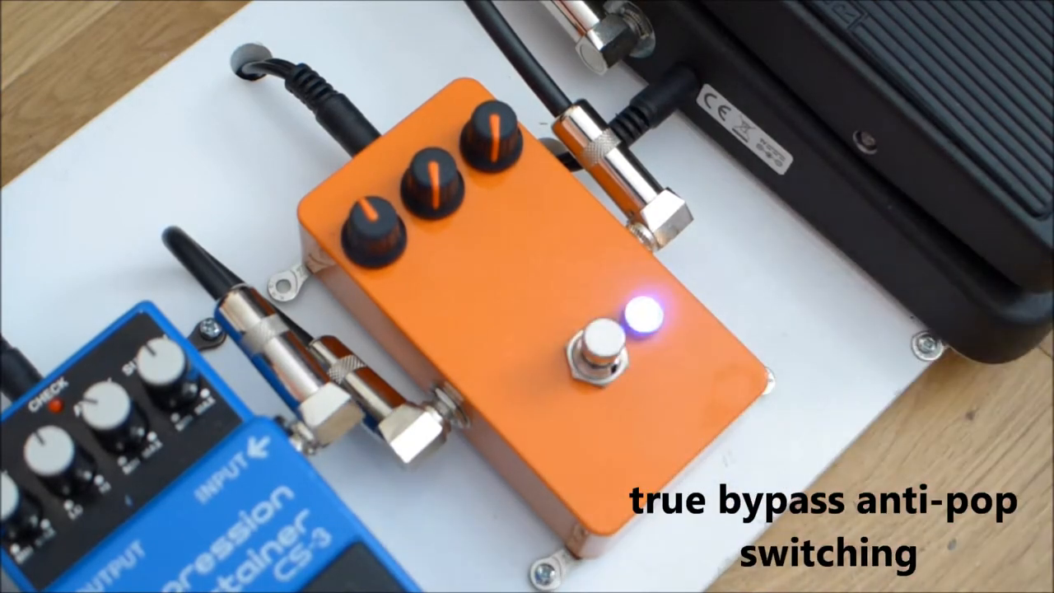